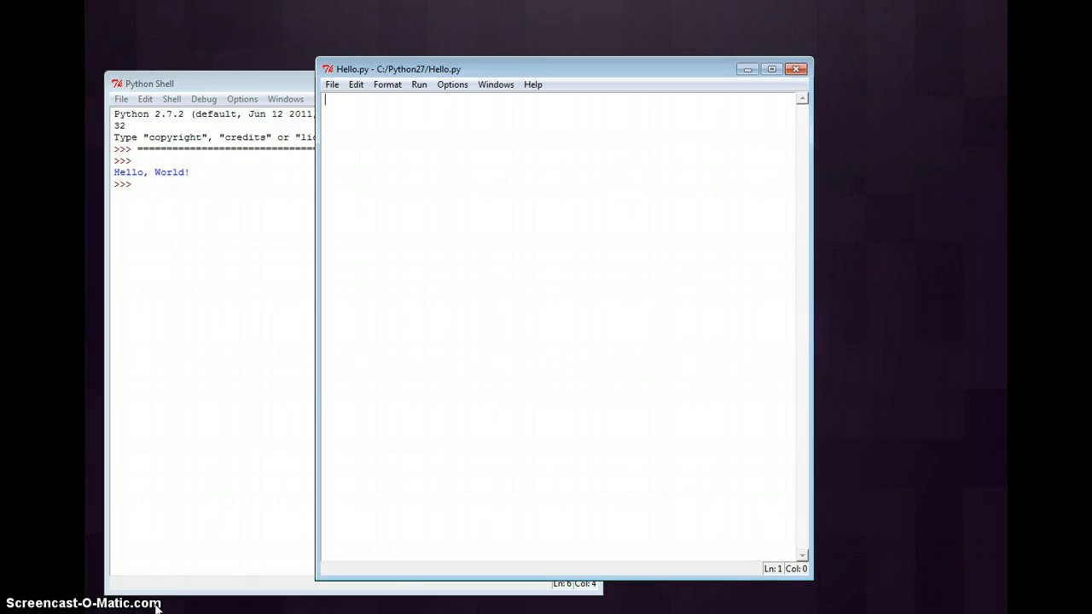
{"action": "mouse_move", "coordinate": [355, 331]}
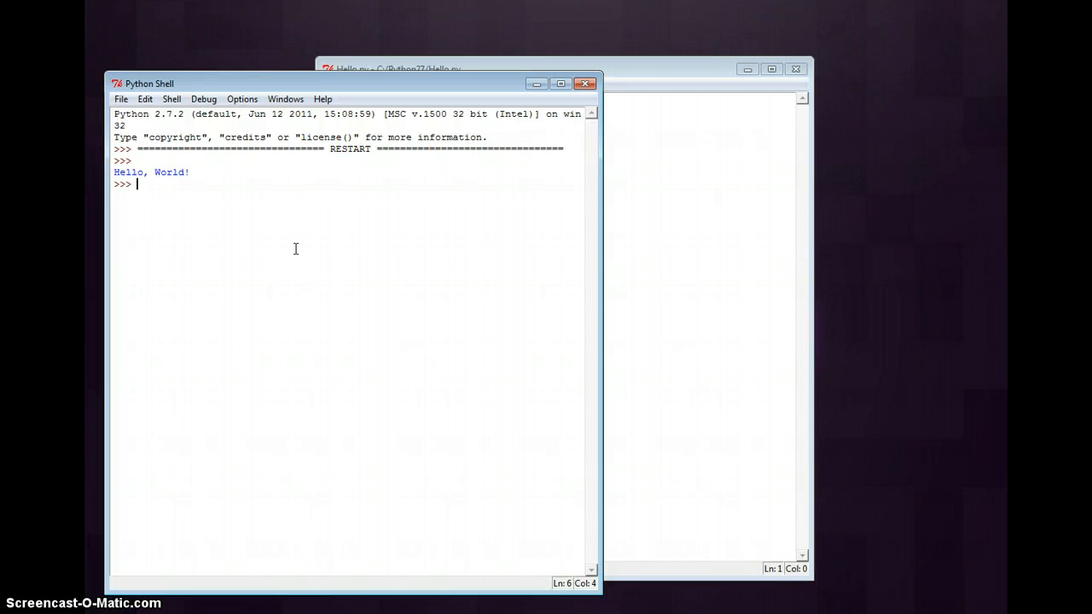
Enter x = 5 in the shell and run print x to output 5
{"action": "type", "text": "x"}
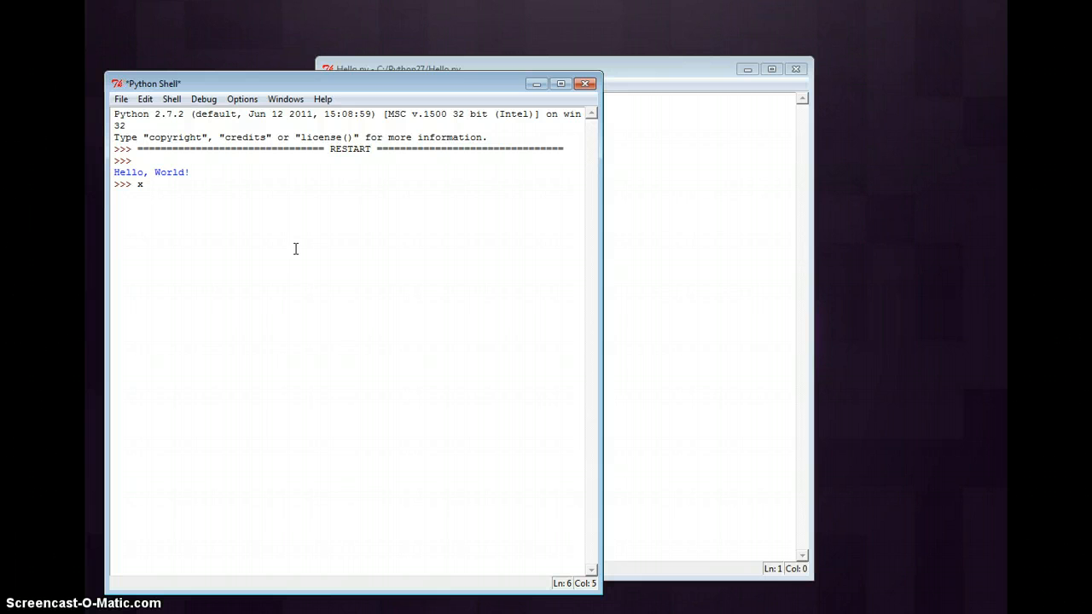
{"action": "type", "text": "="}
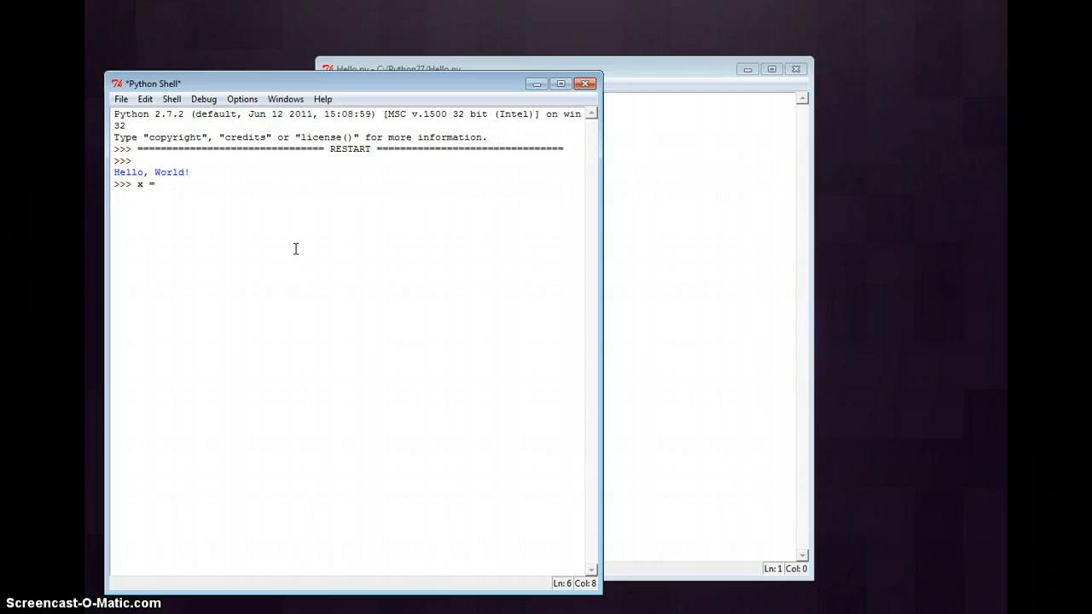
{"action": "type", "text": "45"}
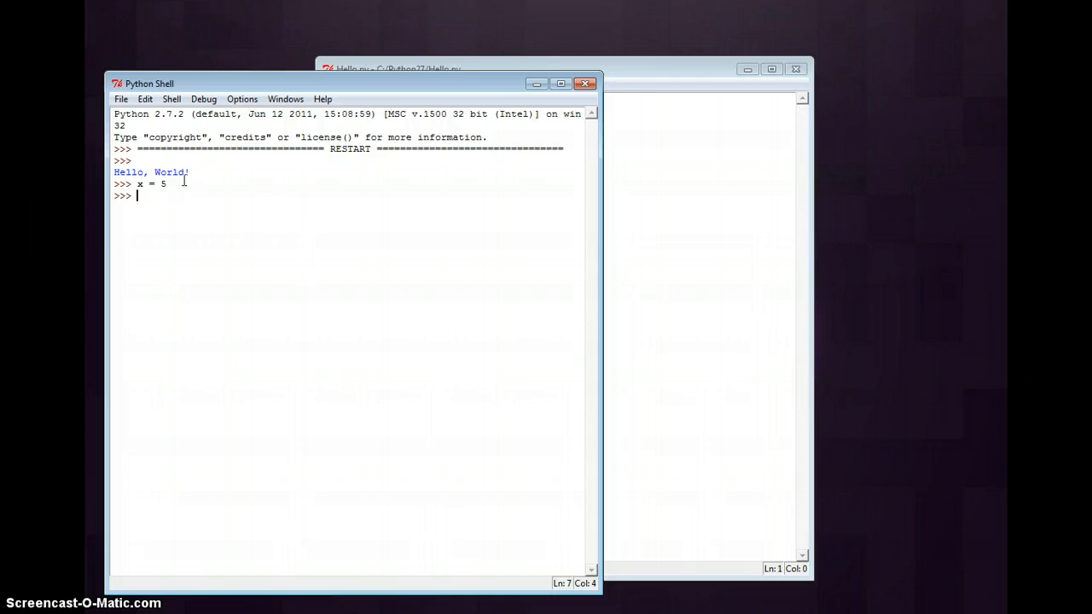
{"action": "double_click", "coordinate": [150, 184]}
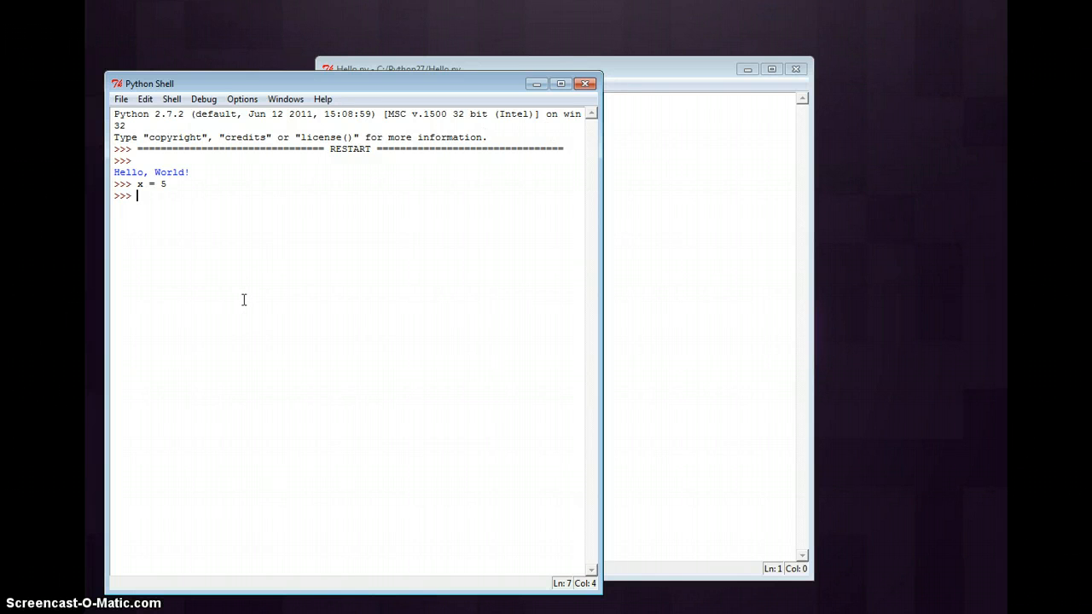
{"action": "mouse_move", "coordinate": [403, 246]}
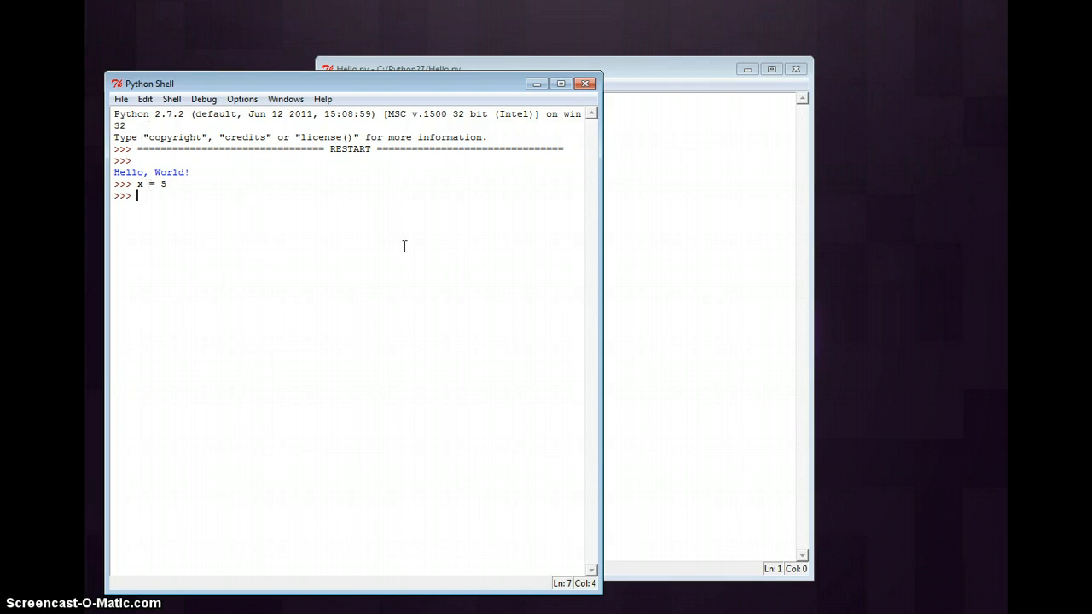
{"action": "mouse_move", "coordinate": [219, 235]}
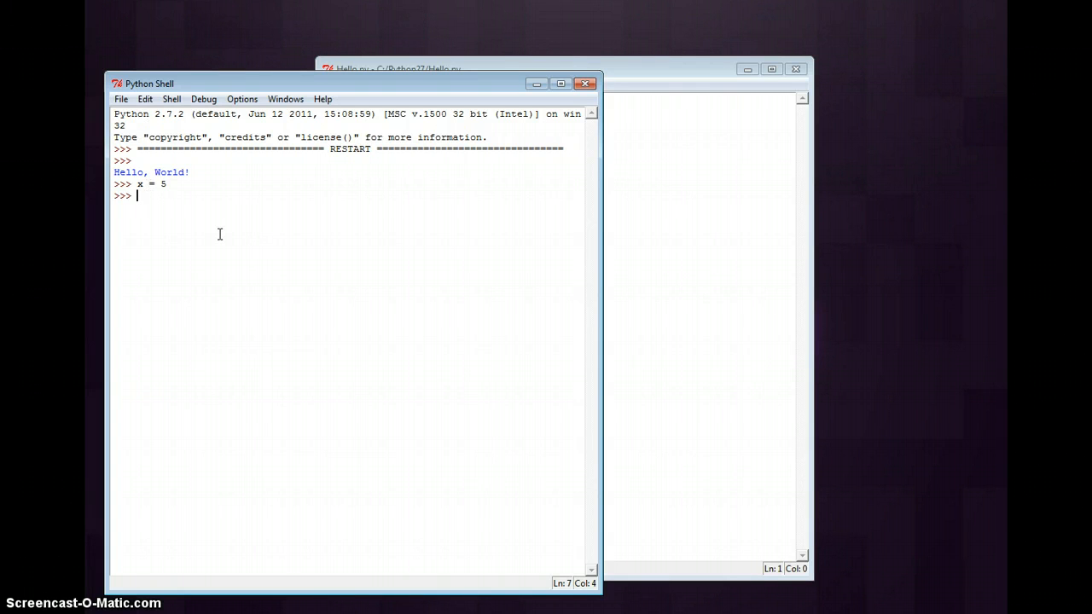
{"action": "type", "text": "print x"}
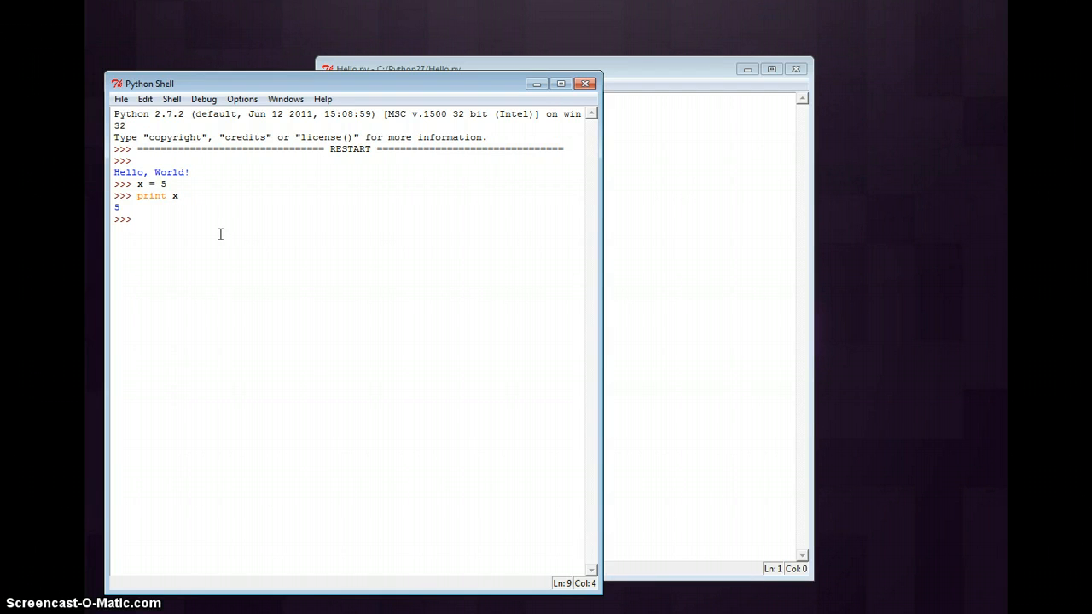
{"action": "left_click", "coordinate": [136, 219]}
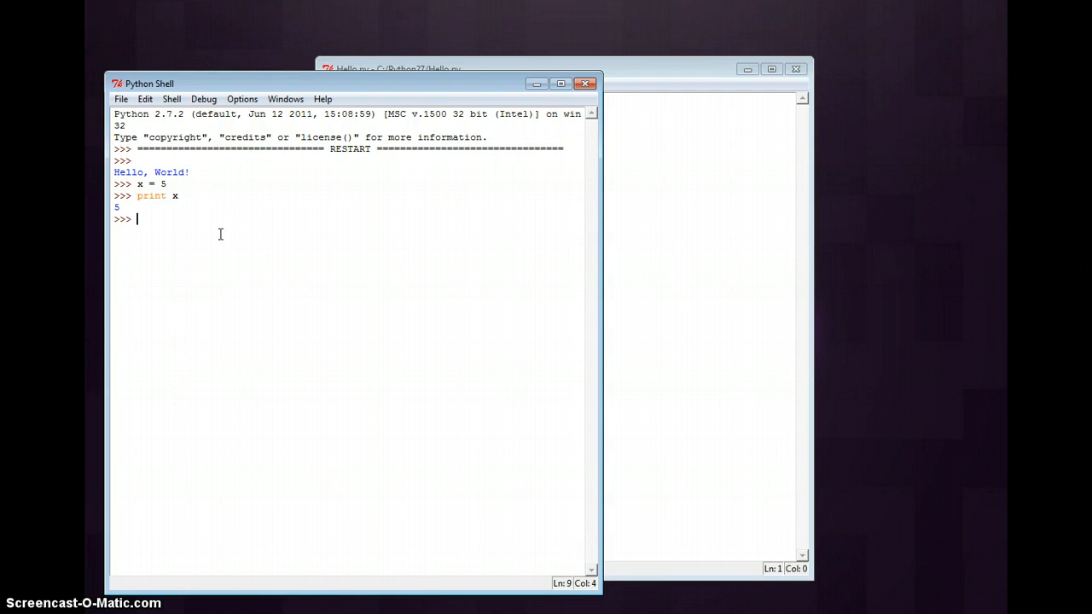
{"action": "left_click", "coordinate": [392, 68]}
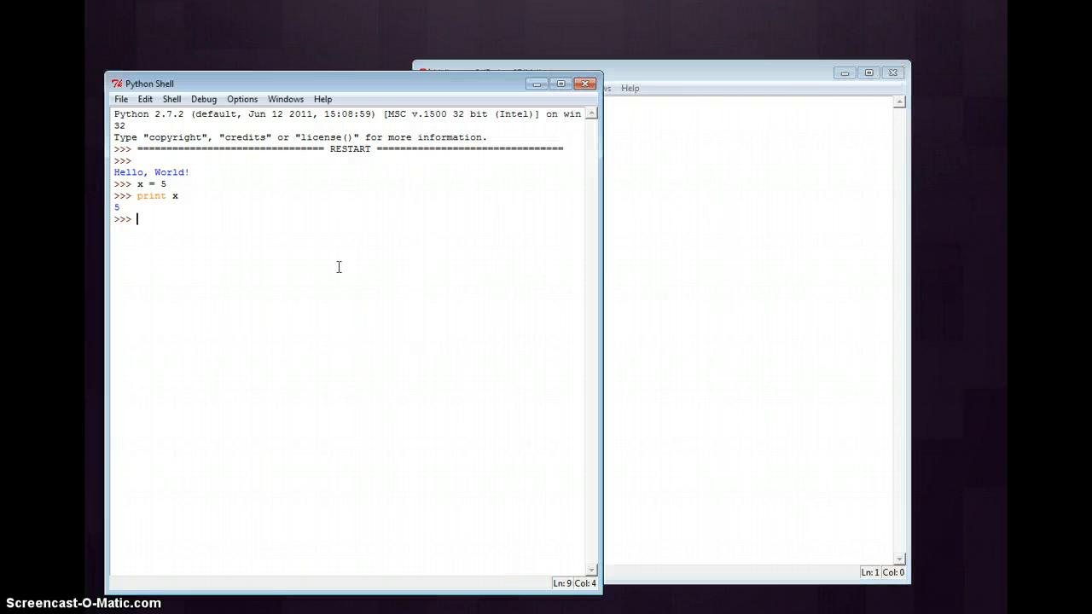
Reassign x = "string", echo it as 'string', and run print x to output string unquoted
{"action": "type", "text": "x = \"\""}
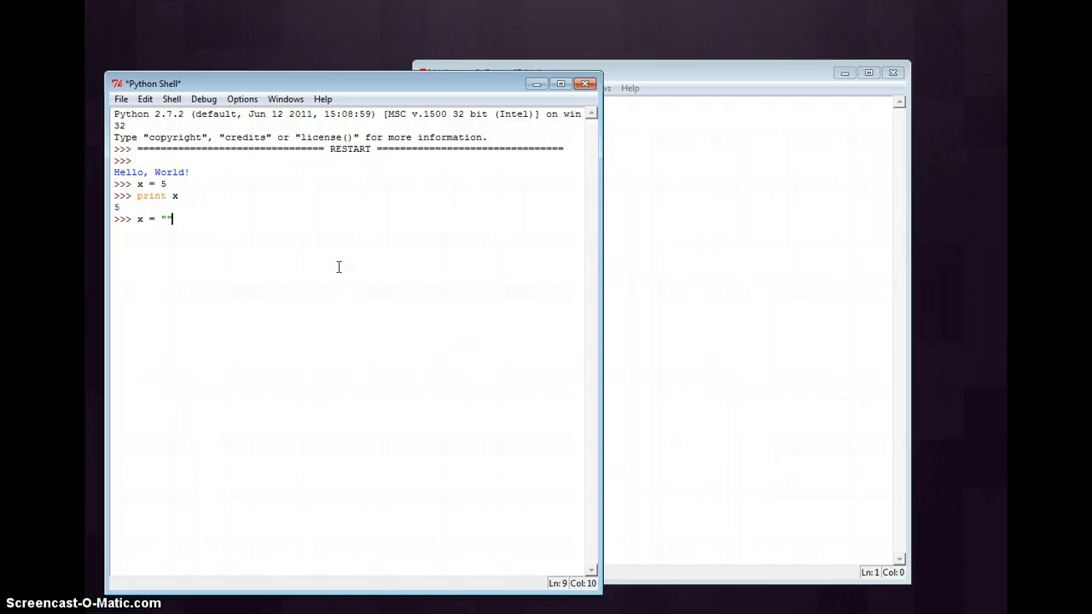
{"action": "key", "text": "Backspace"}
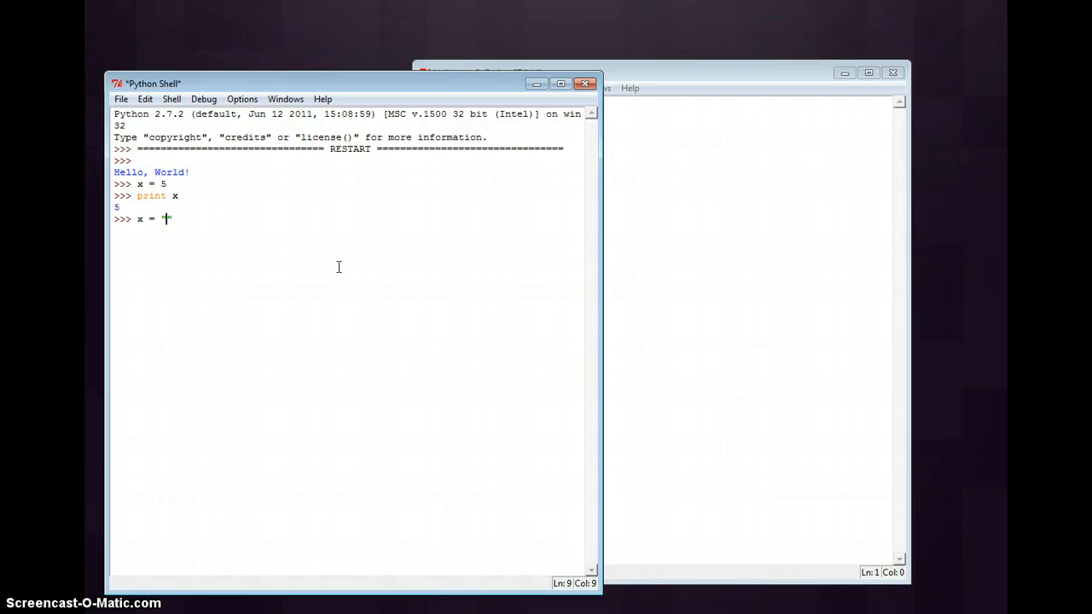
{"action": "type", "text": "string"}
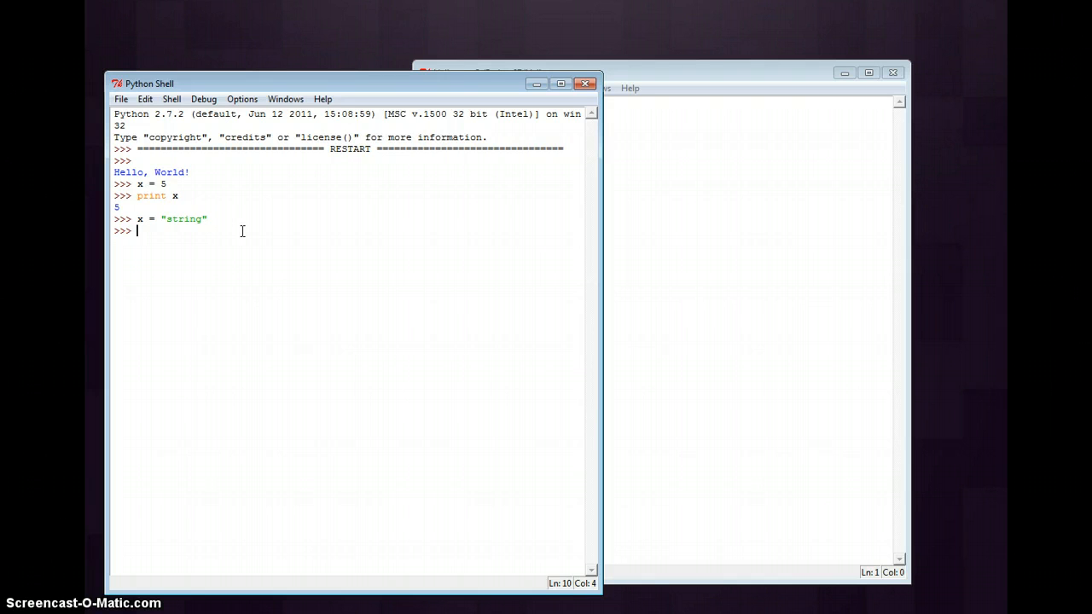
{"action": "mouse_move", "coordinate": [205, 245]}
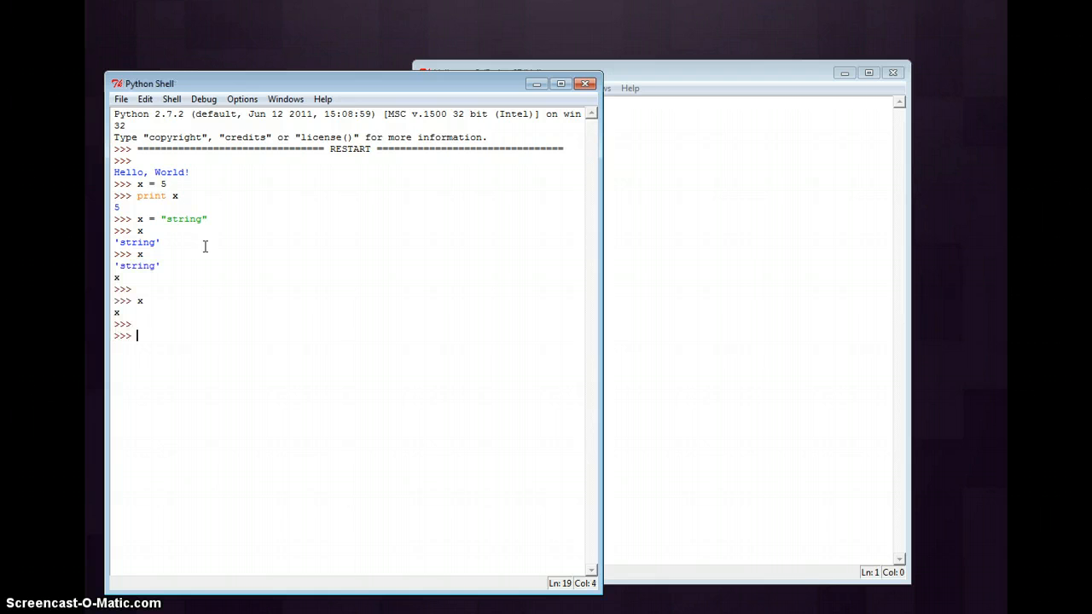
{"action": "type", "text": "print"}
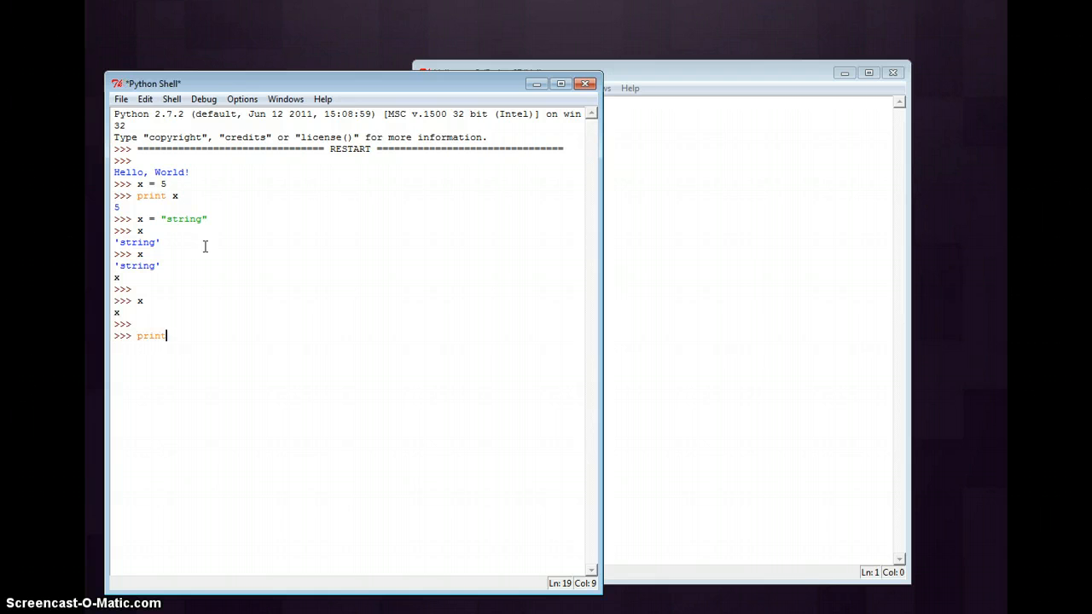
{"action": "key", "text": "Return"}
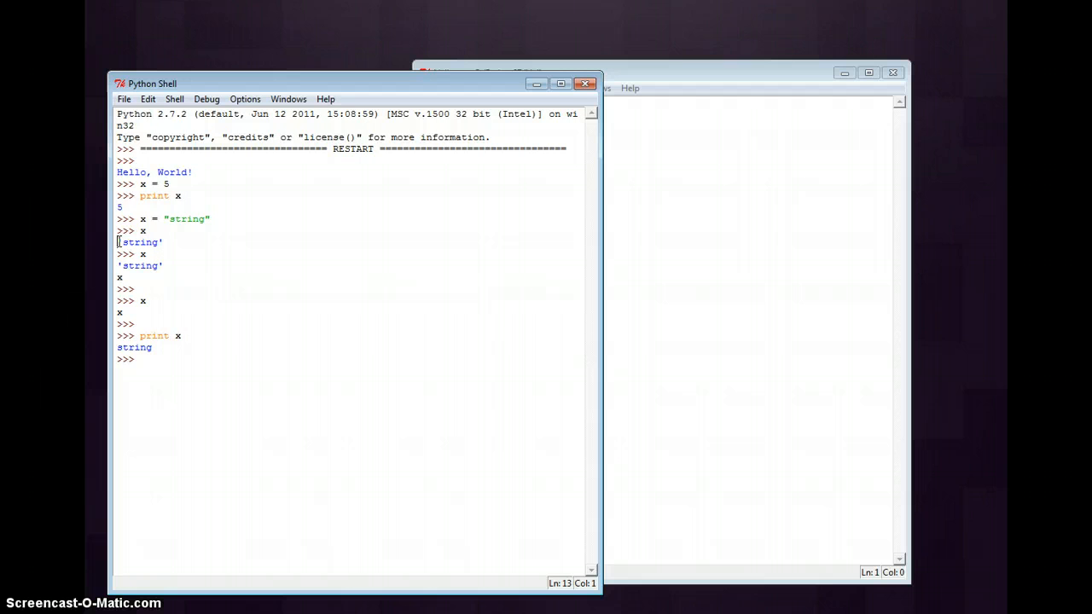
{"action": "left_click", "coordinate": [170, 256]}
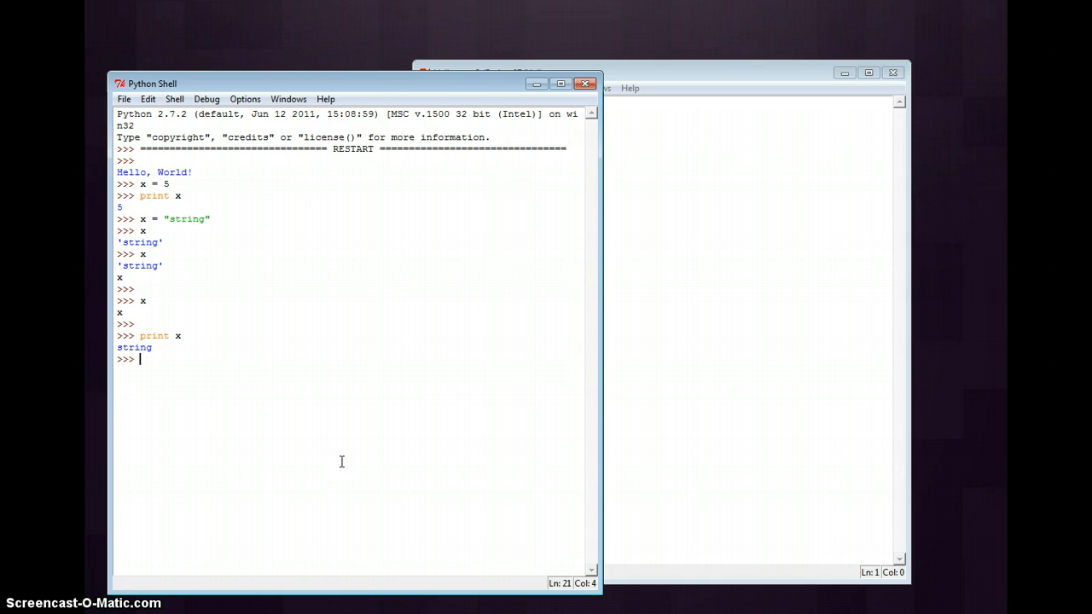
Set x = "str" and y = "ing", then evaluate x + y to echo 'string'
{"action": "type", "text": "x = s"}
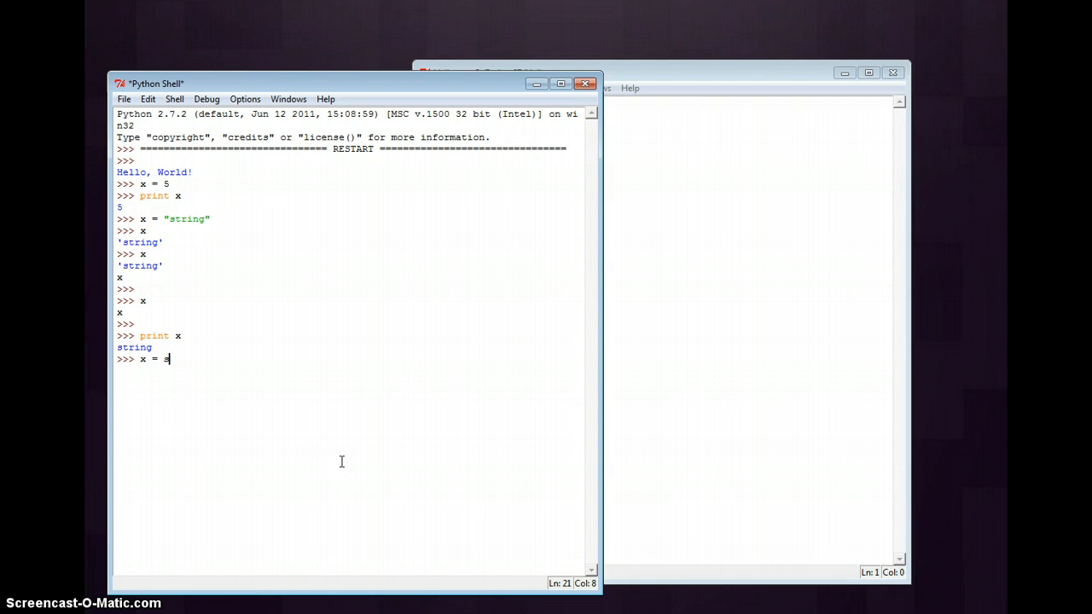
{"action": "key", "text": "Backspace"}
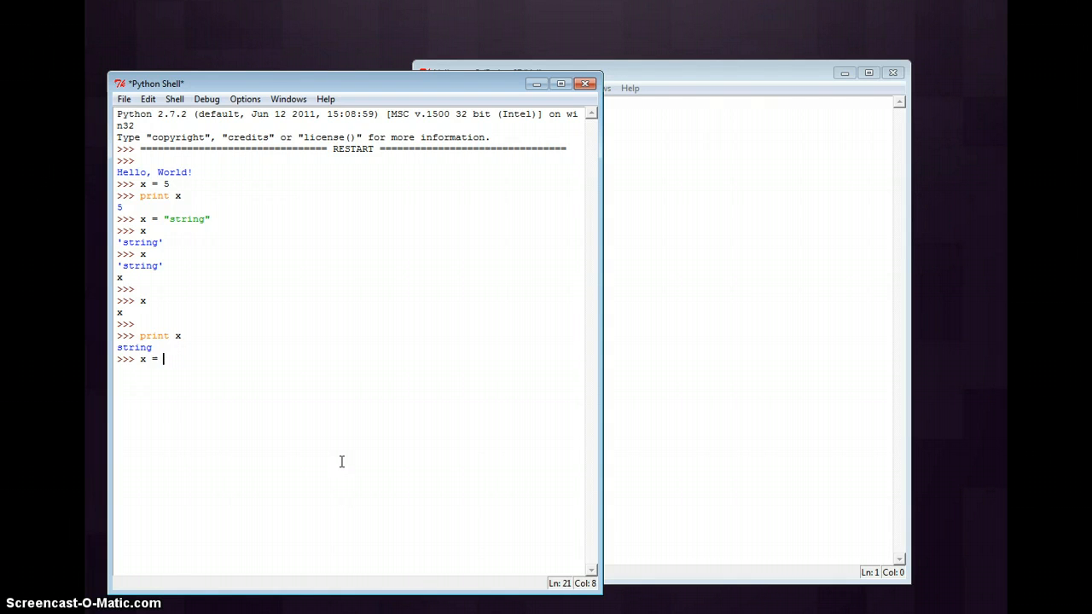
{"action": "type", "text": "\"str\""}
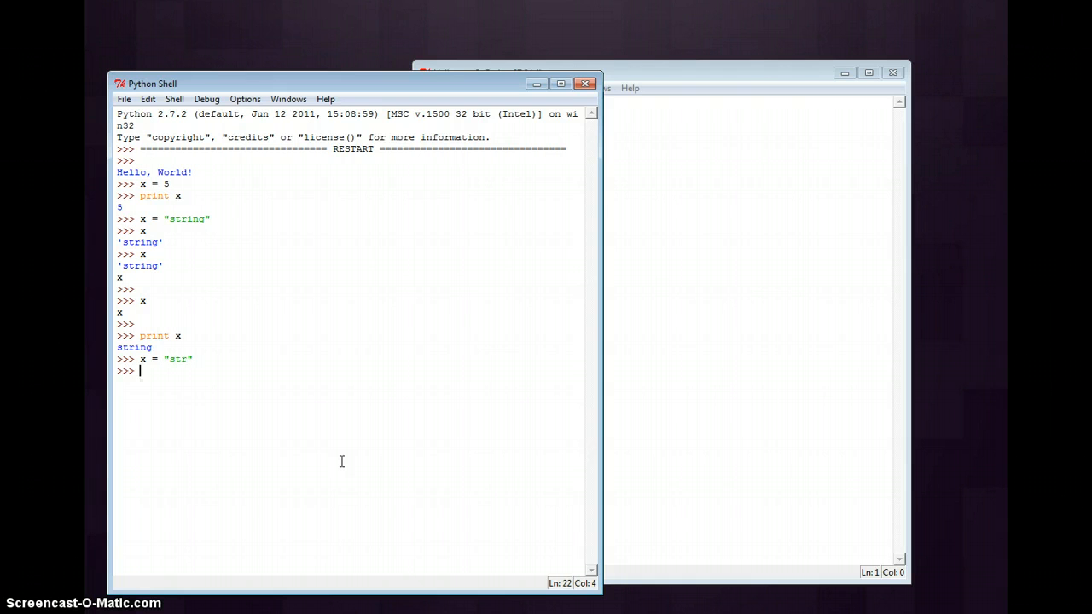
{"action": "type", "text": "y ="}
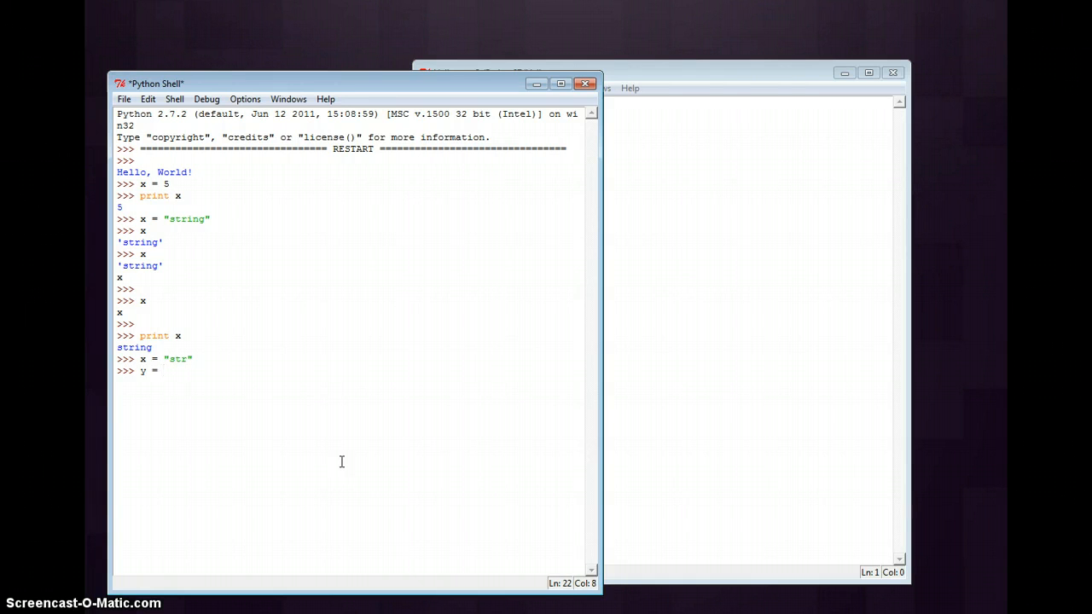
{"action": "type", "text": "\"ing"}
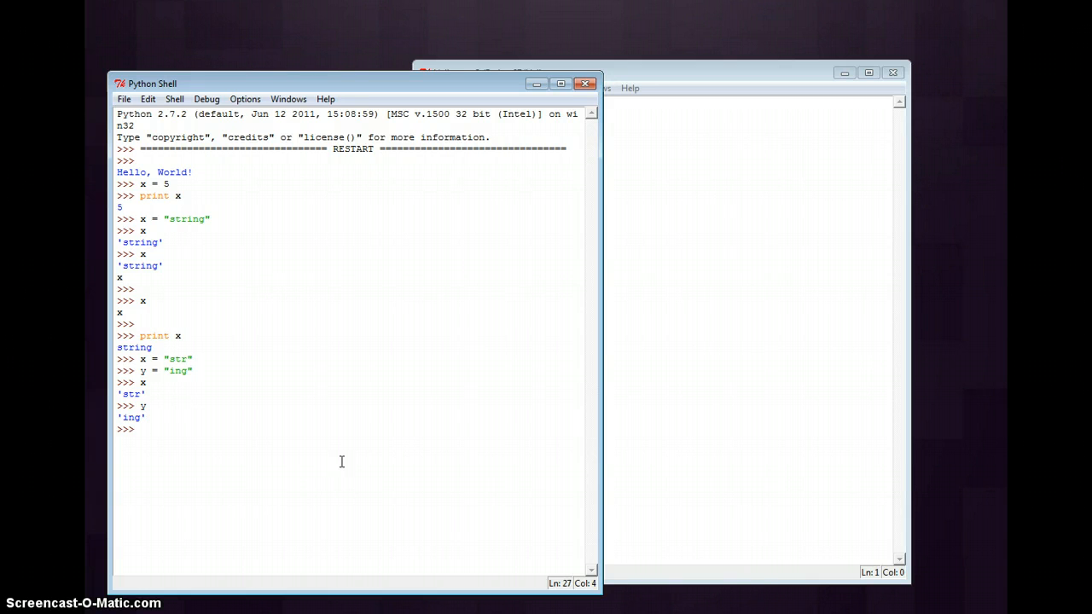
{"action": "type", "text": "x"}
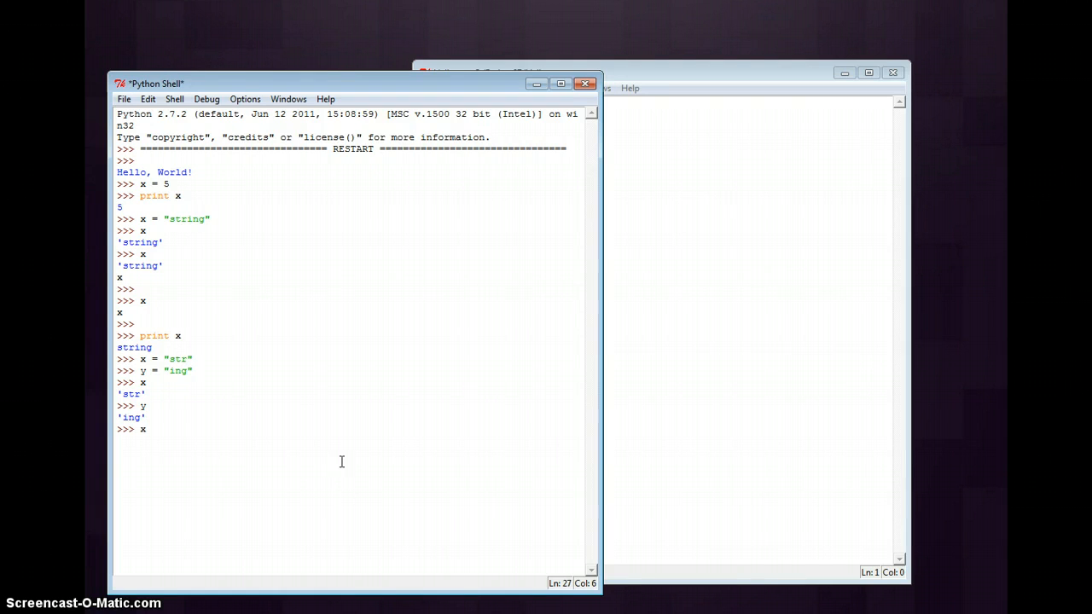
{"action": "type", "text": "+ y"}
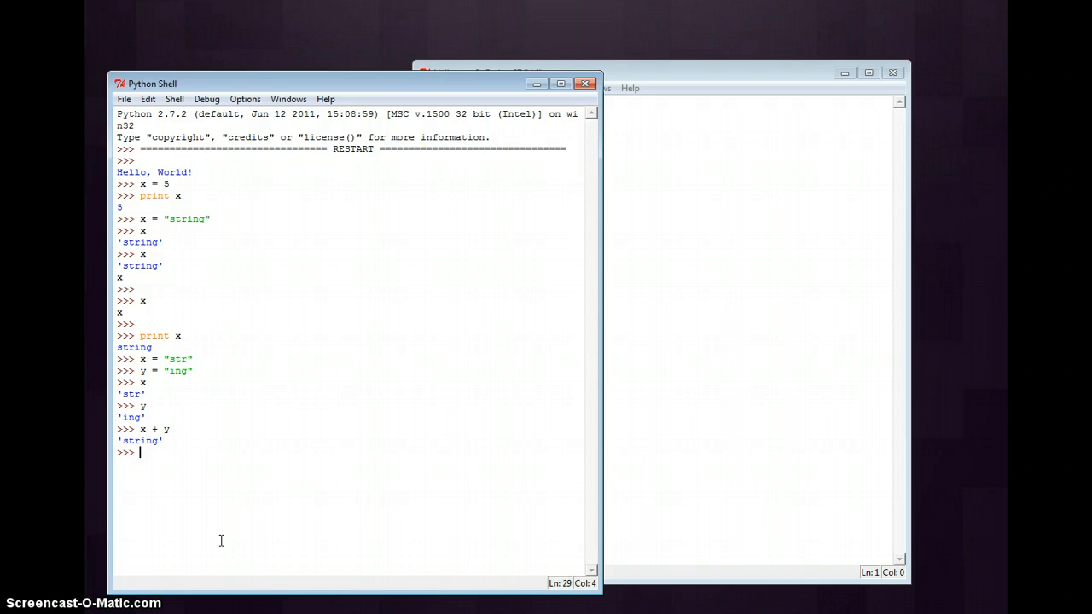
{"action": "mouse_move", "coordinate": [218, 524]}
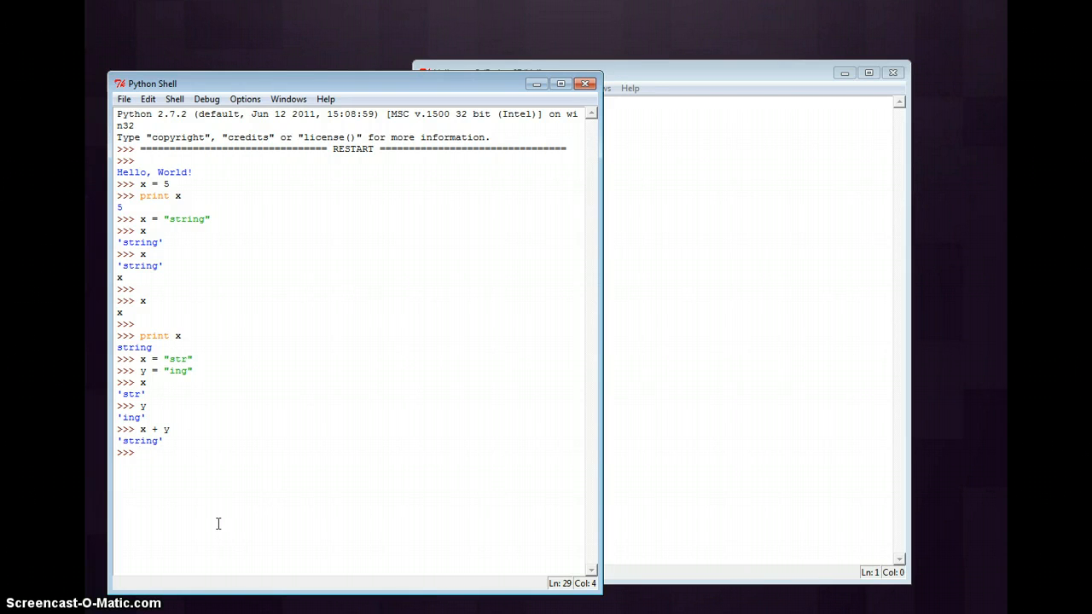
Reassign x = 1 and y = 0, echo each, then evaluate x + y to output 1
{"action": "type", "text": "x"}
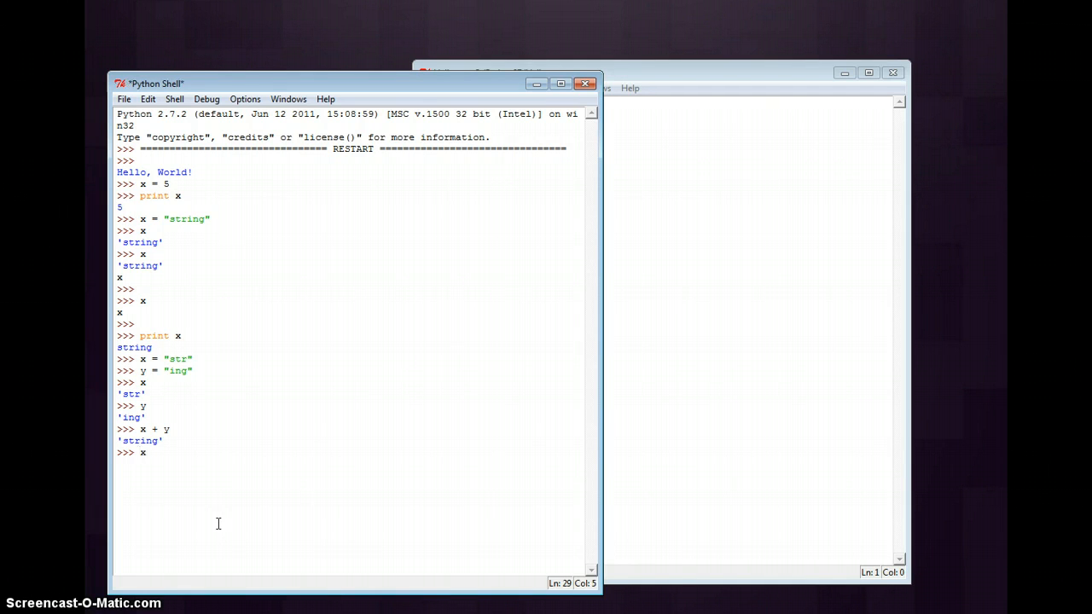
{"action": "type", "text": "x= 1"}
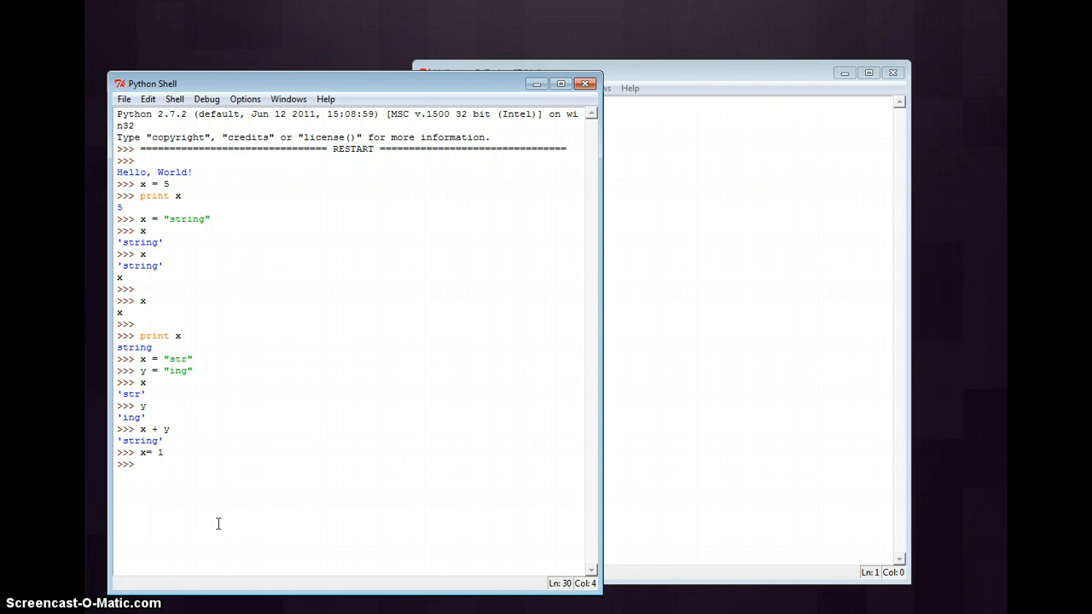
{"action": "type", "text": "y = 0"}
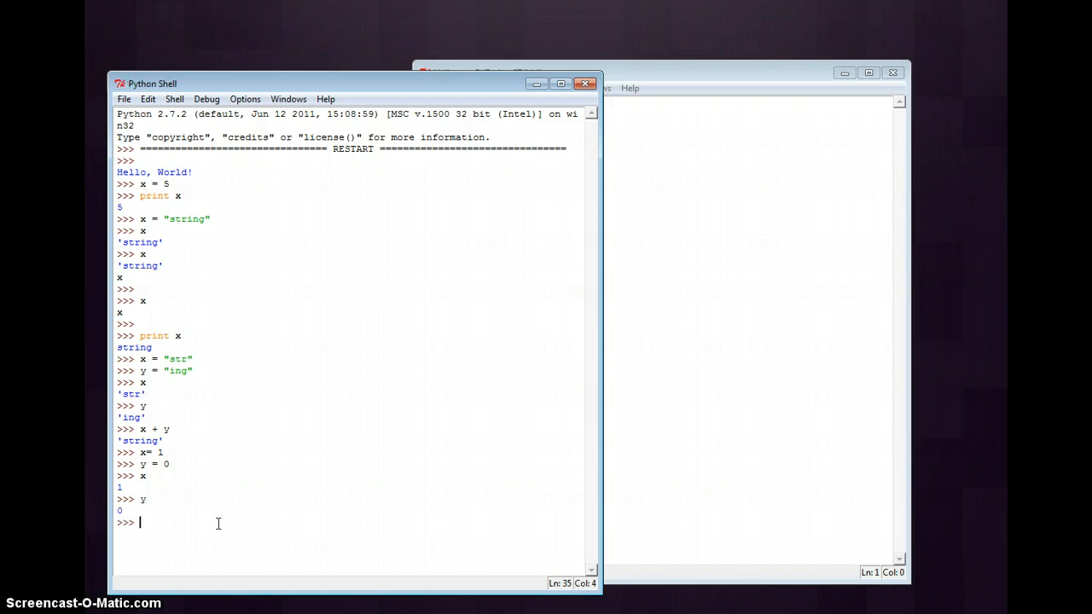
{"action": "type", "text": "x + y"}
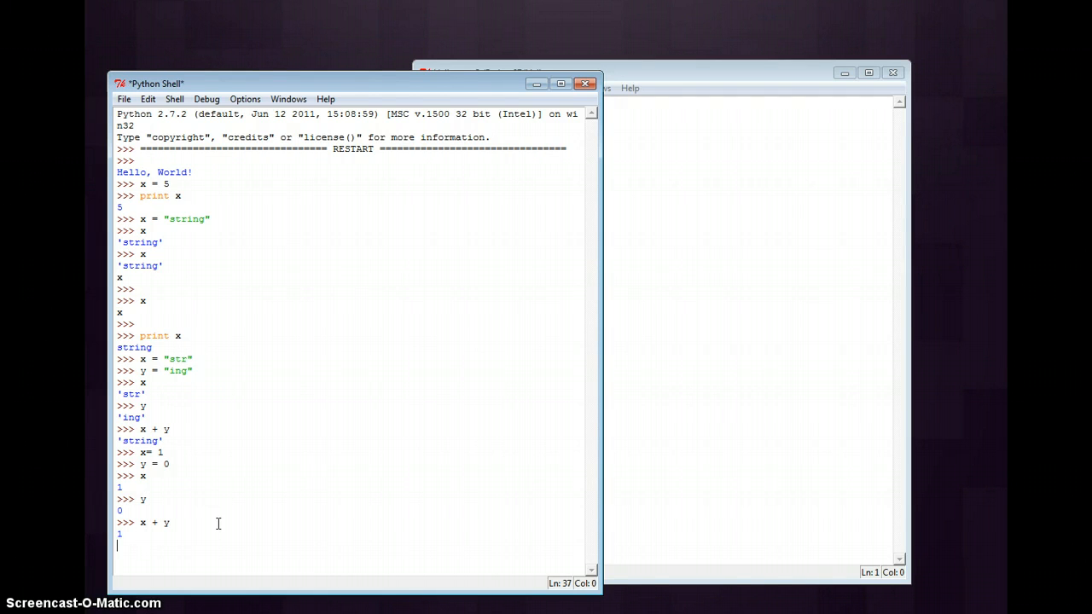
{"action": "key", "text": "enter"}
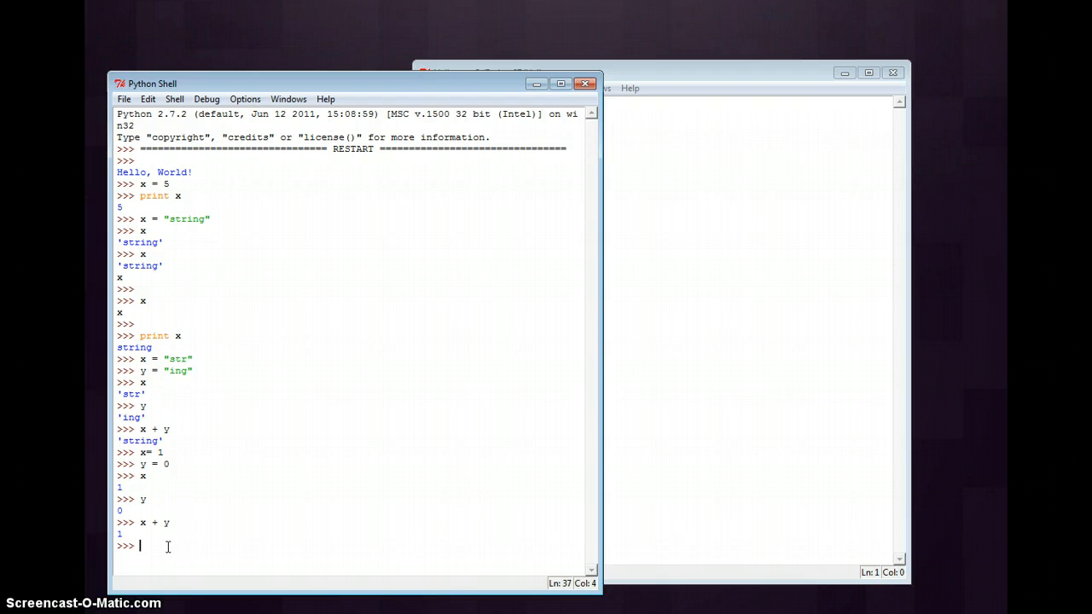
Evaluate str(x) to echo '1', then store xstr = str(x) and ystr = str(y)
{"action": "type", "text": "s"}
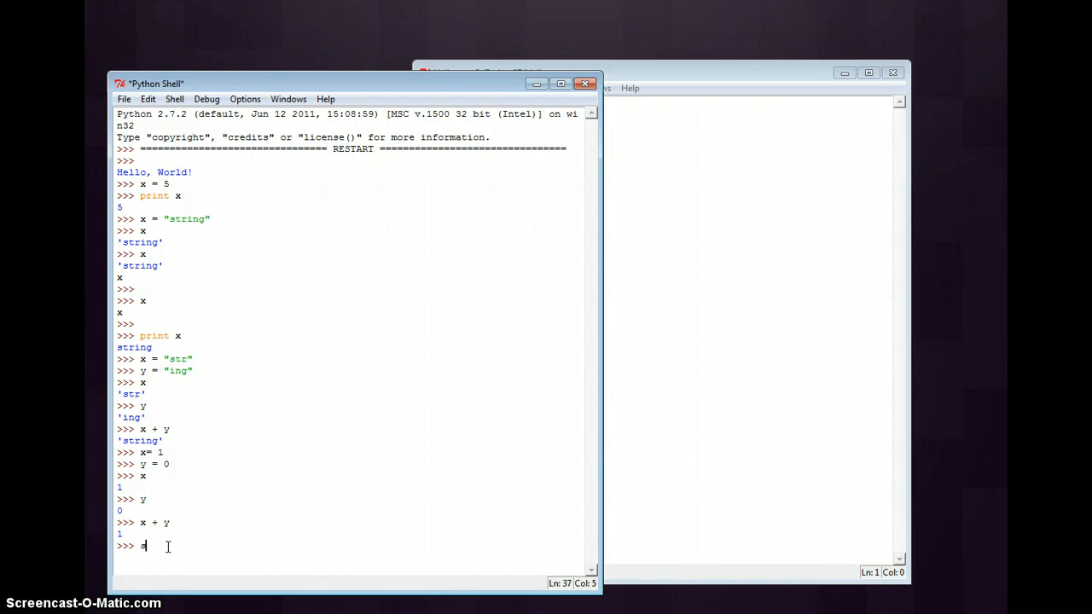
{"action": "type", "text": "tr(x)"}
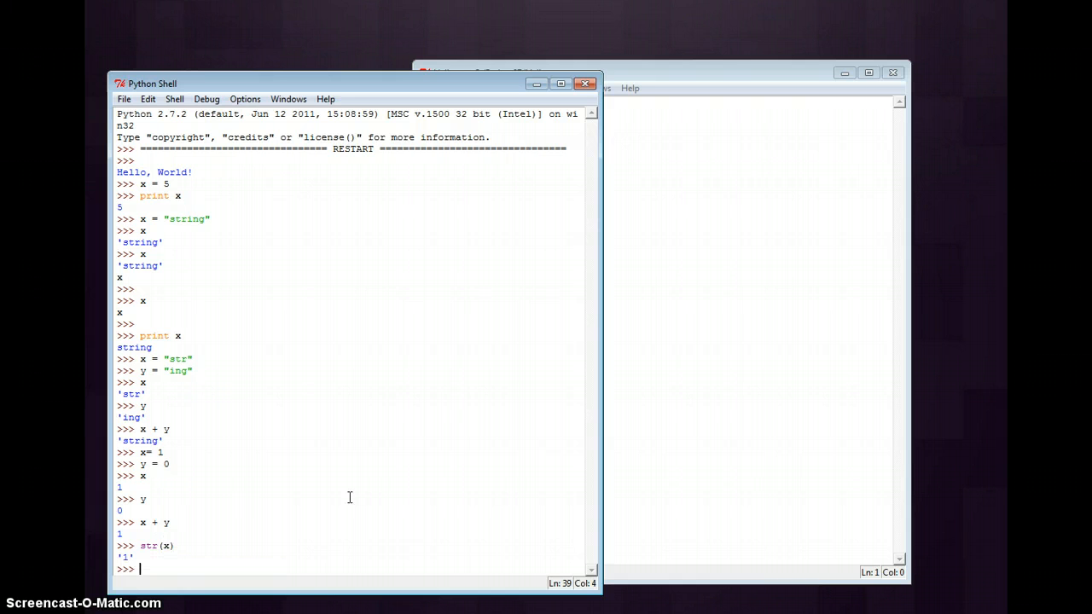
{"action": "mouse_move", "coordinate": [396, 556]}
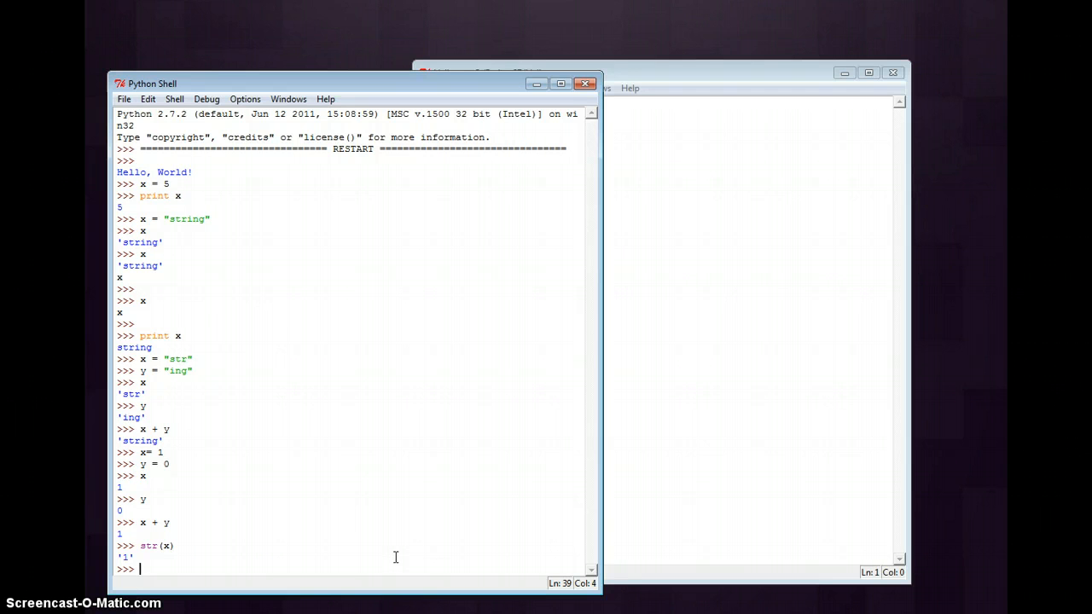
{"action": "type", "text": "x"}
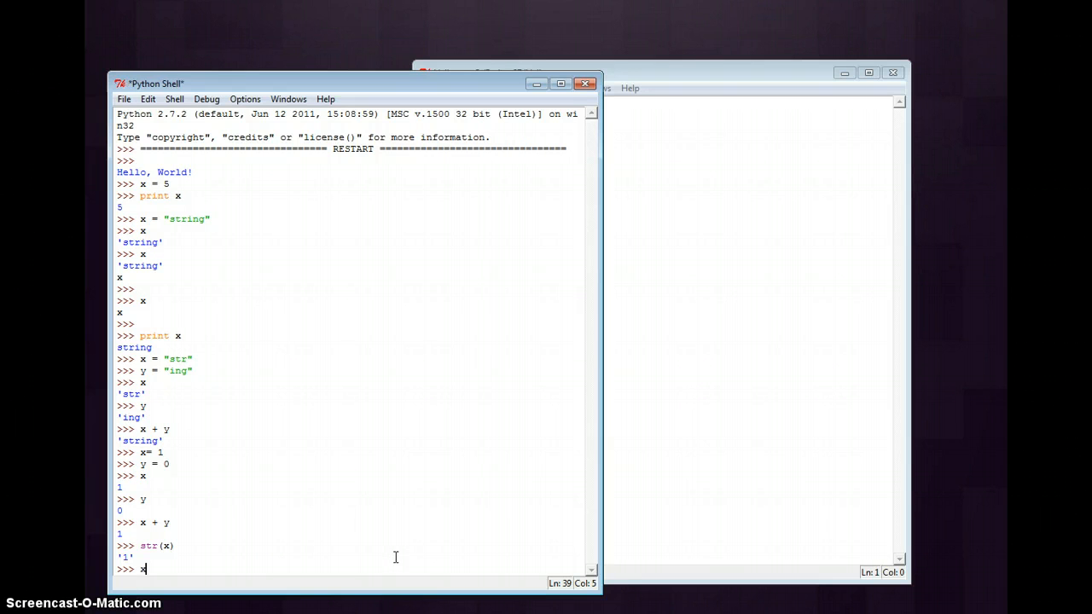
{"action": "type", "text": "str ="}
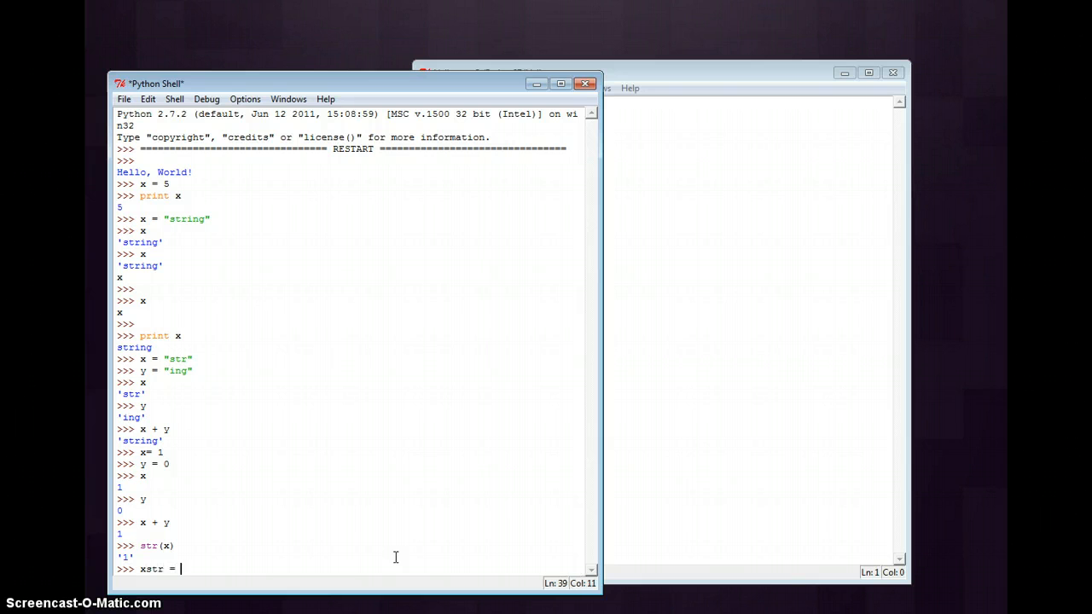
{"action": "type", "text": "str(x"}
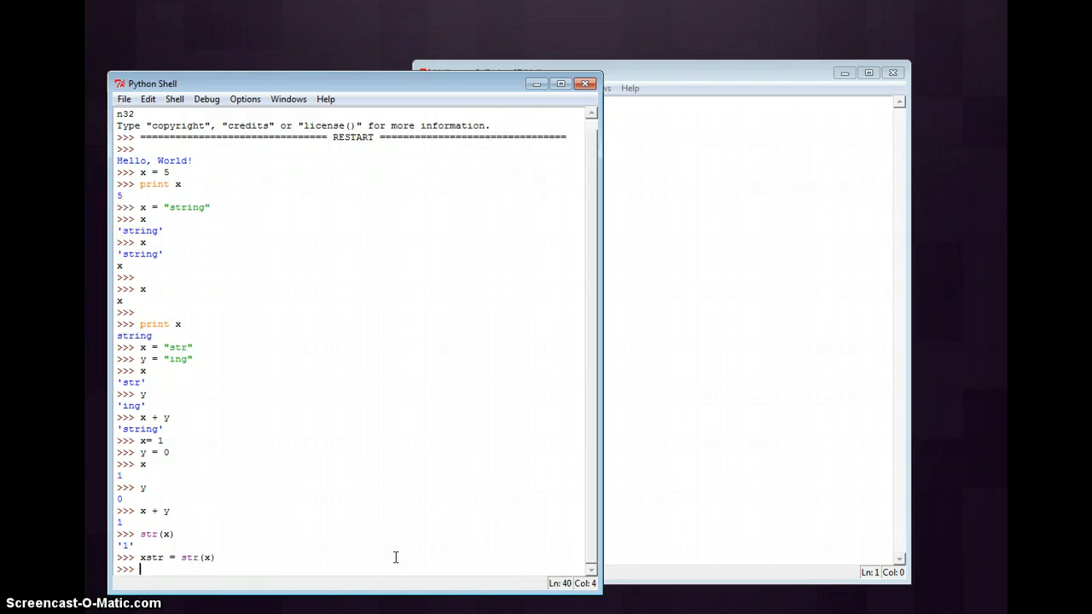
{"action": "type", "text": "ystr"}
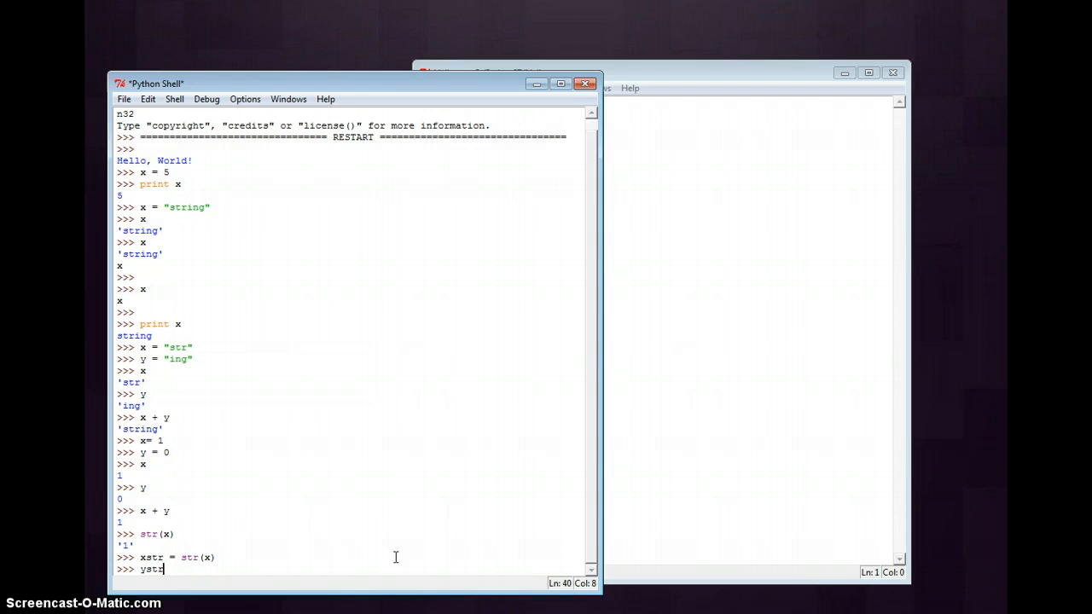
{"action": "type", "text": "= str(y"}
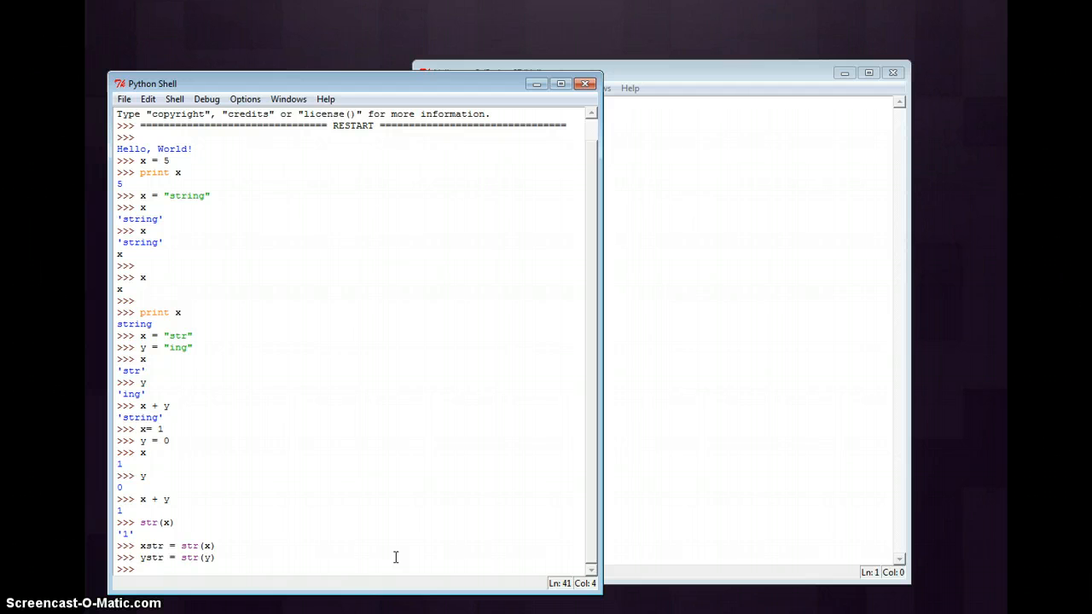
Run print xstr + ystr so the joined strings output 10
{"action": "type", "text": "print"}
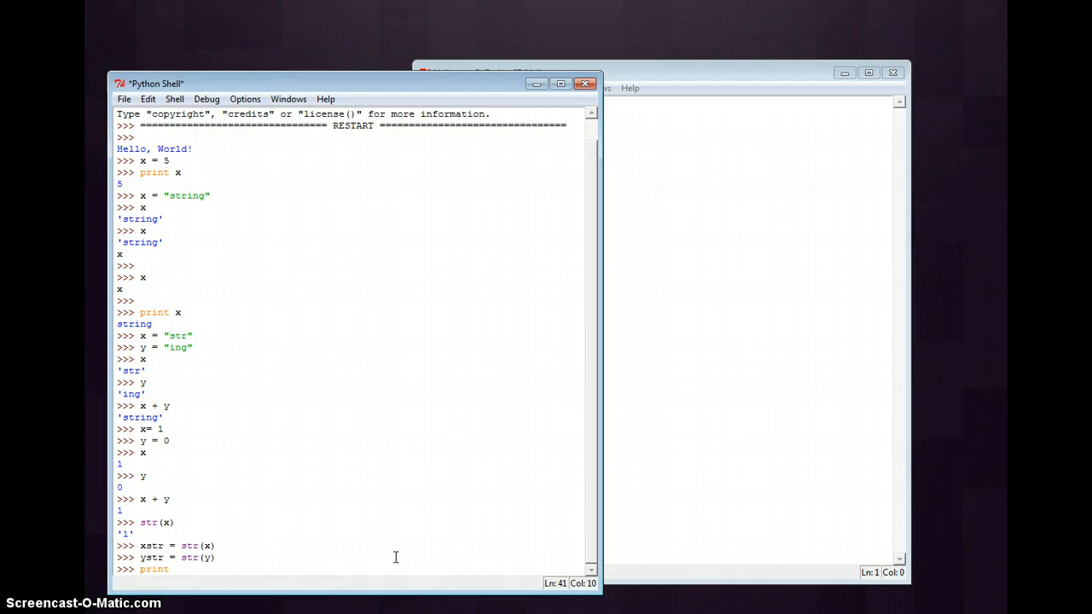
{"action": "type", "text": "xstr + y"}
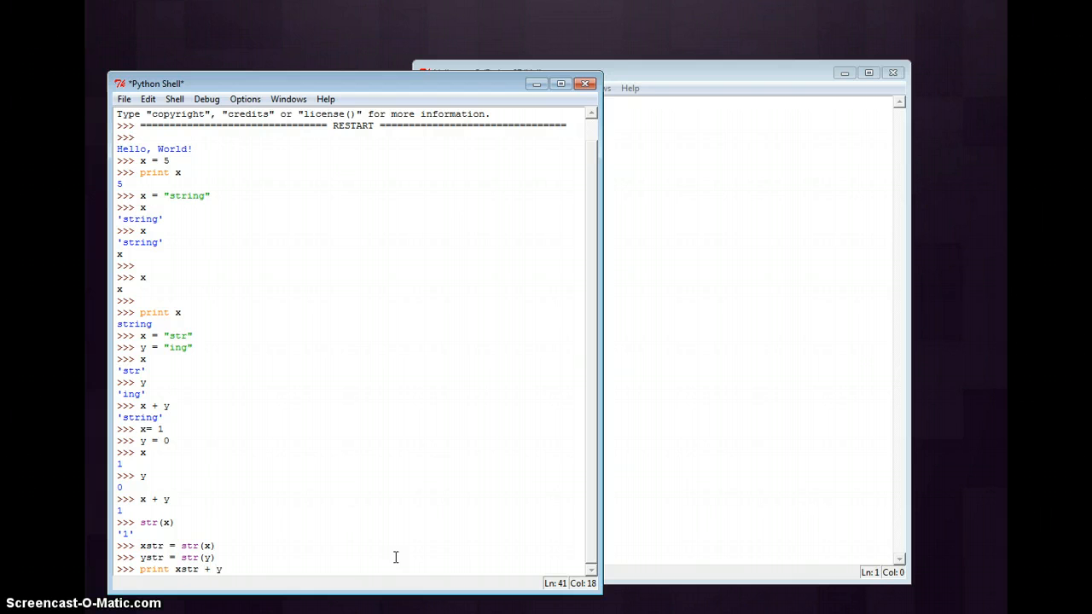
{"action": "type", "text": "str"}
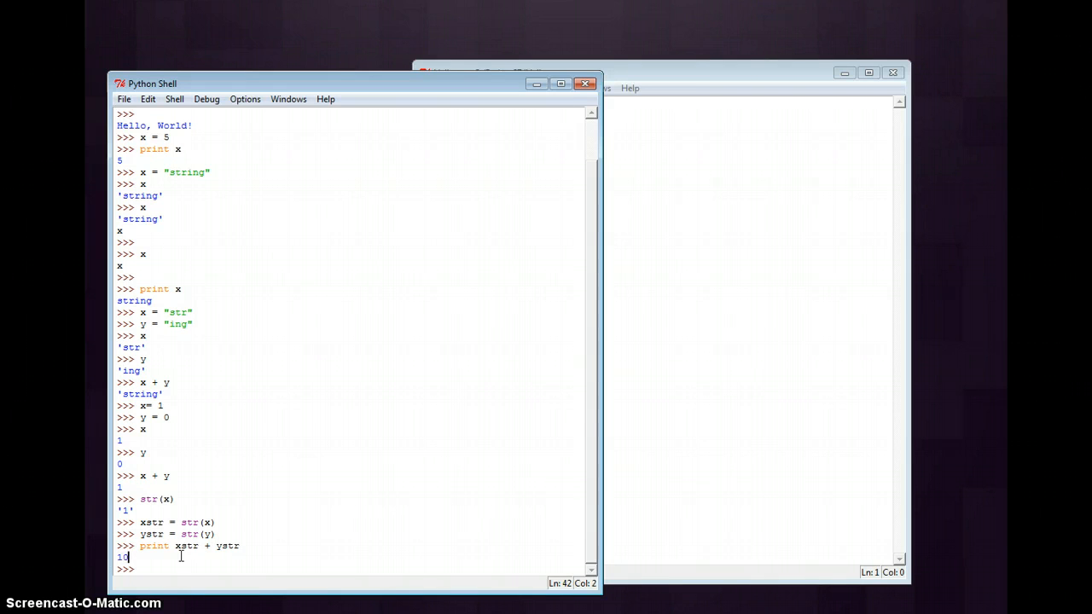
{"action": "double_click", "coordinate": [189, 534]}
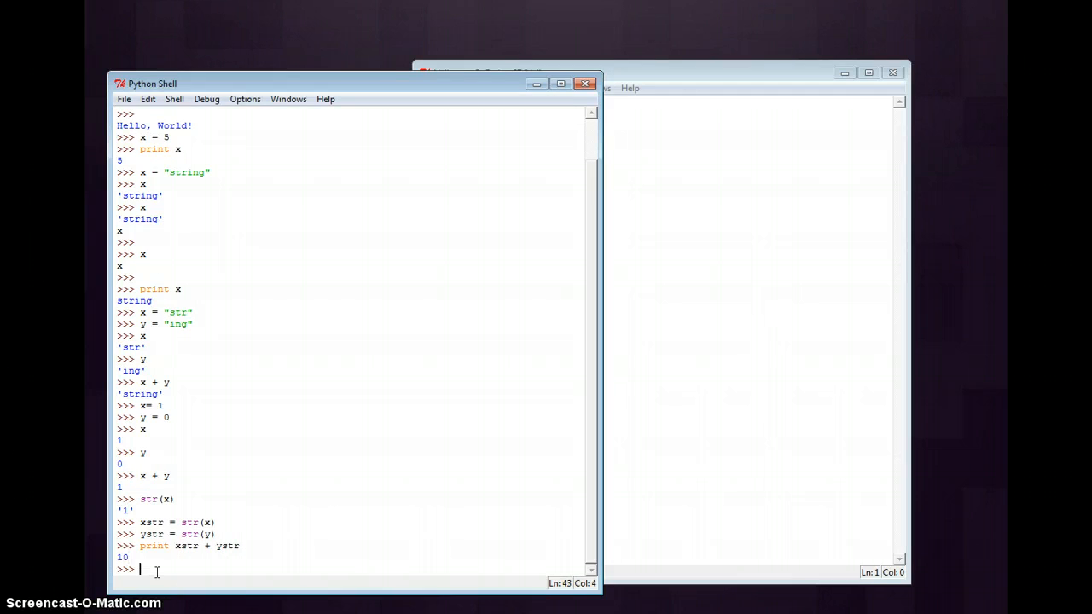
{"action": "mouse_move", "coordinate": [164, 583]}
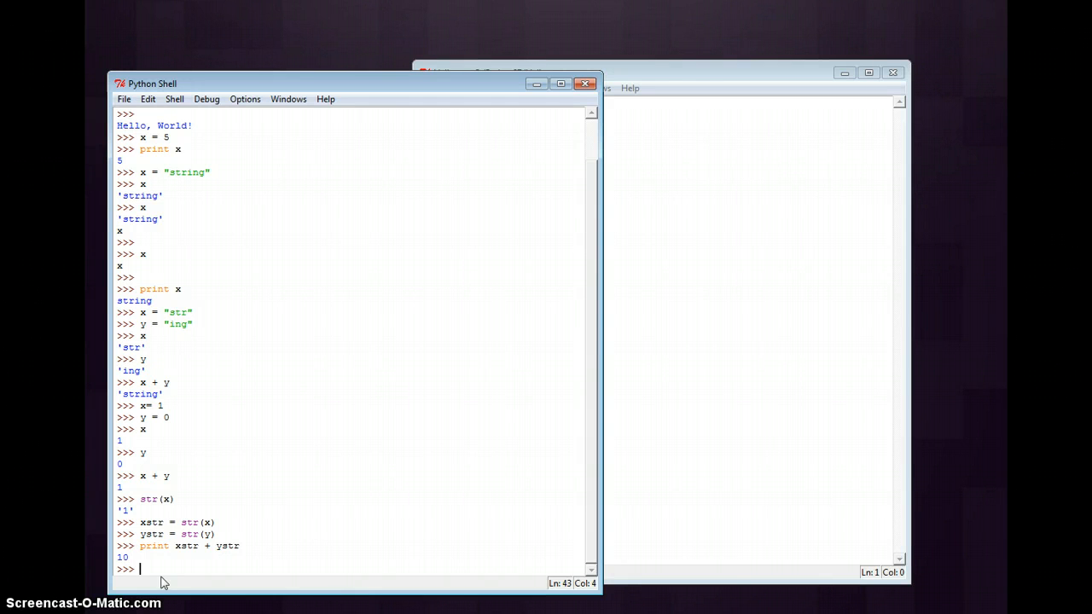